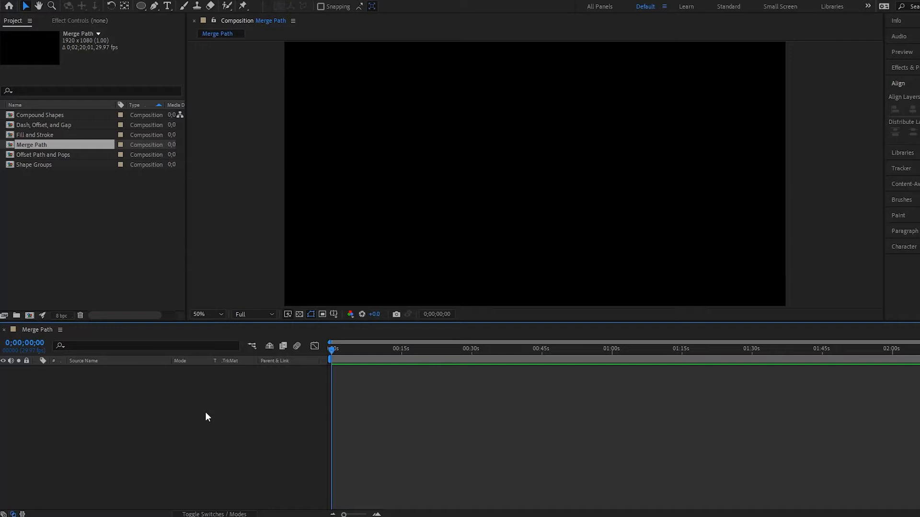
mouse_move(206, 417)
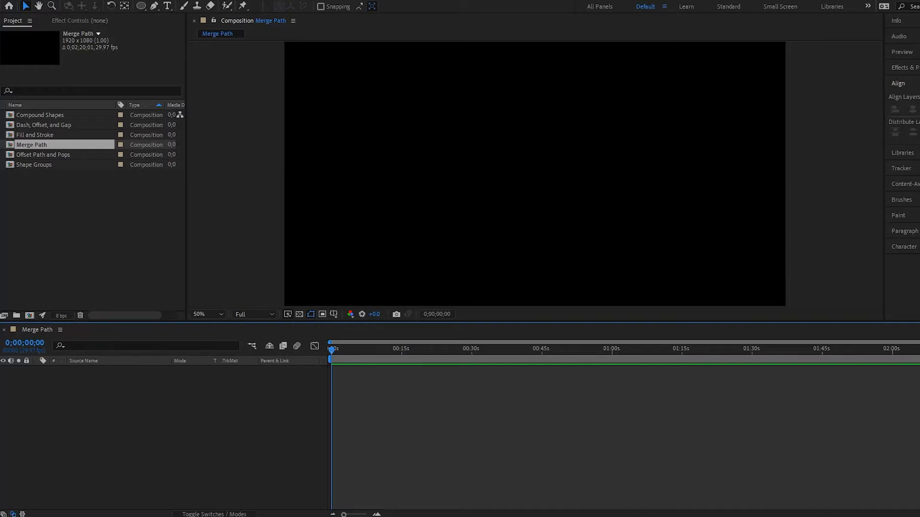
Step: Draw a pentagon with the Polygon tool and give it a solid blue fill
left_click(141, 6)
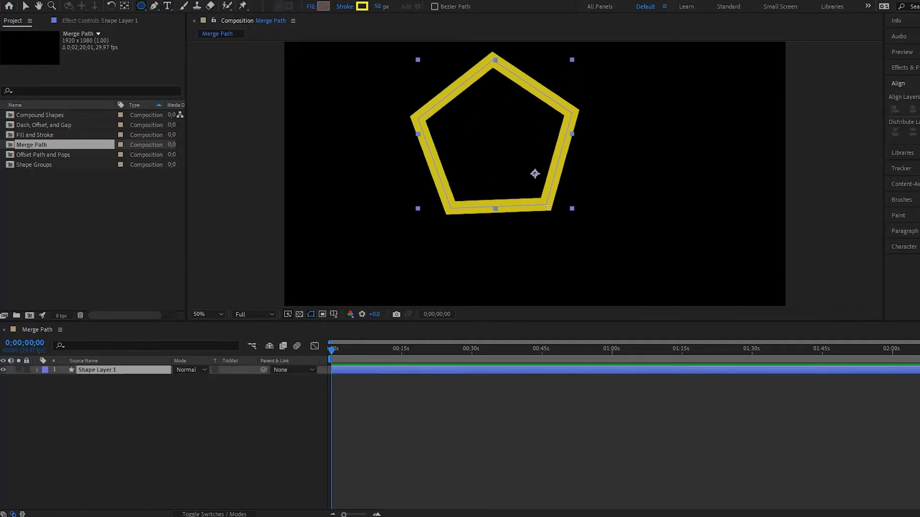
left_click(46, 370)
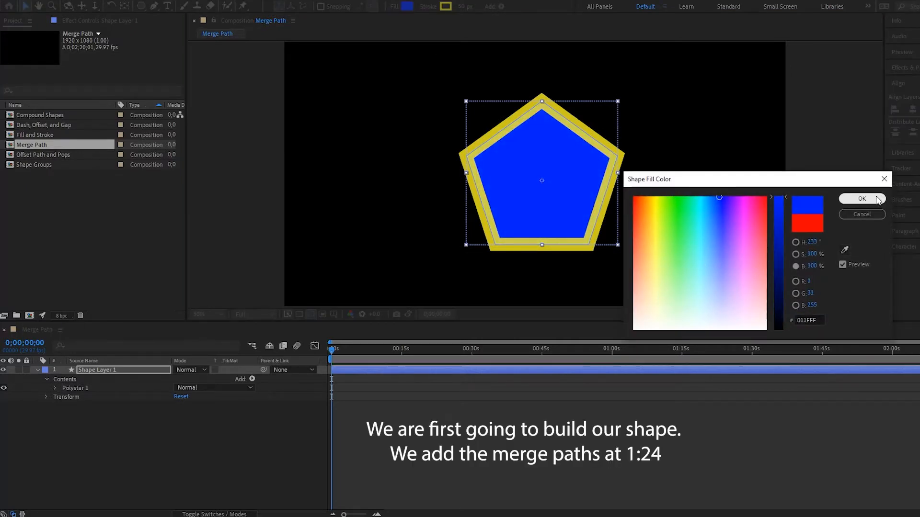
left_click(862, 199)
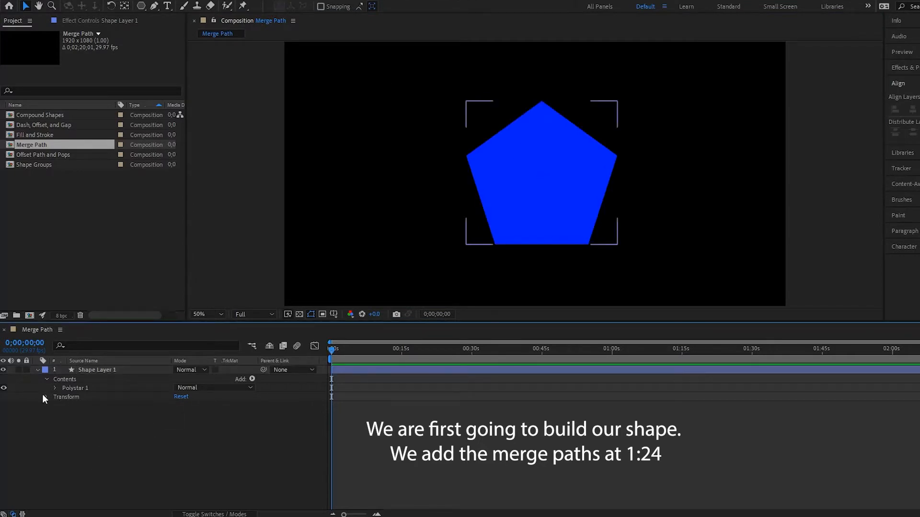
Step: Add Polystar Path 2 to the group as a 36-point star with outer radius 373
left_click(46, 388)
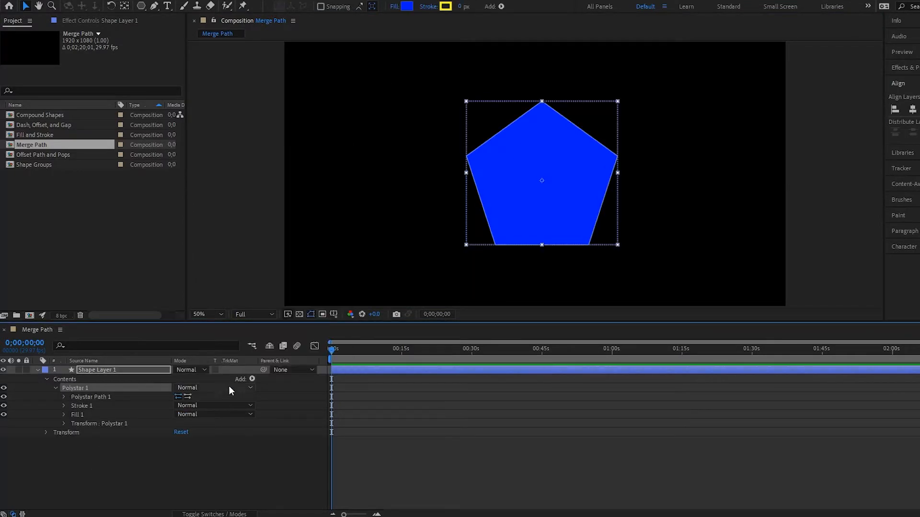
left_click(252, 380)
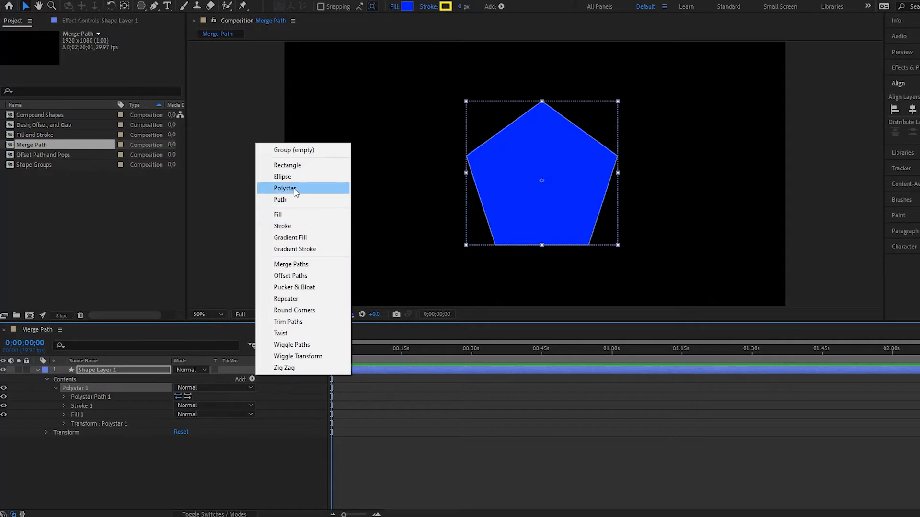
left_click(286, 188)
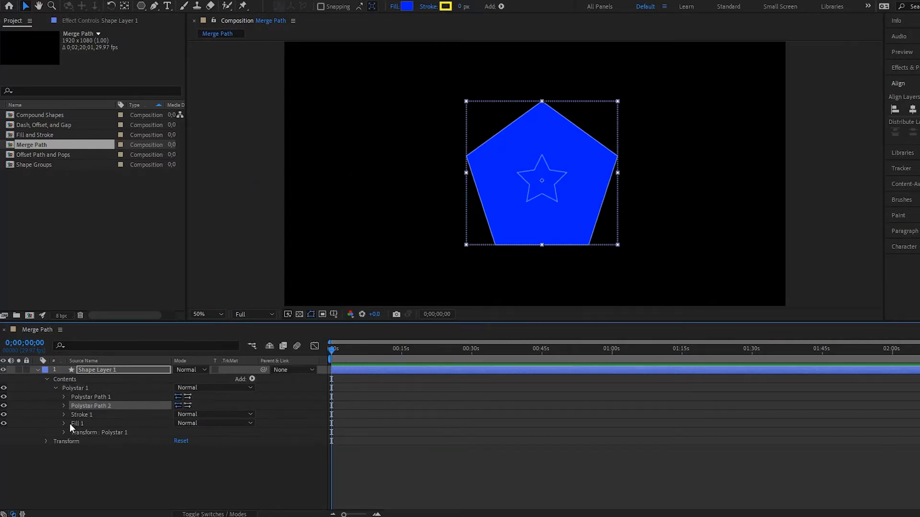
left_click(64, 406)
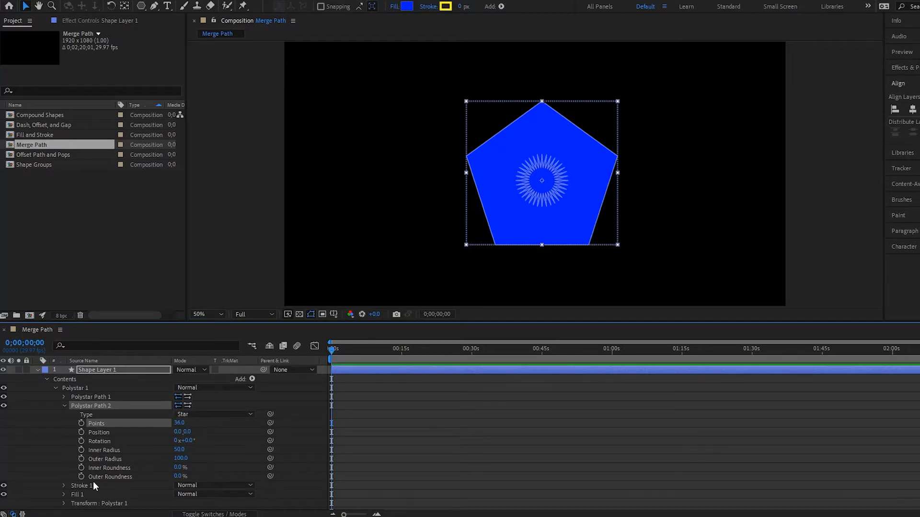
left_click(180, 458)
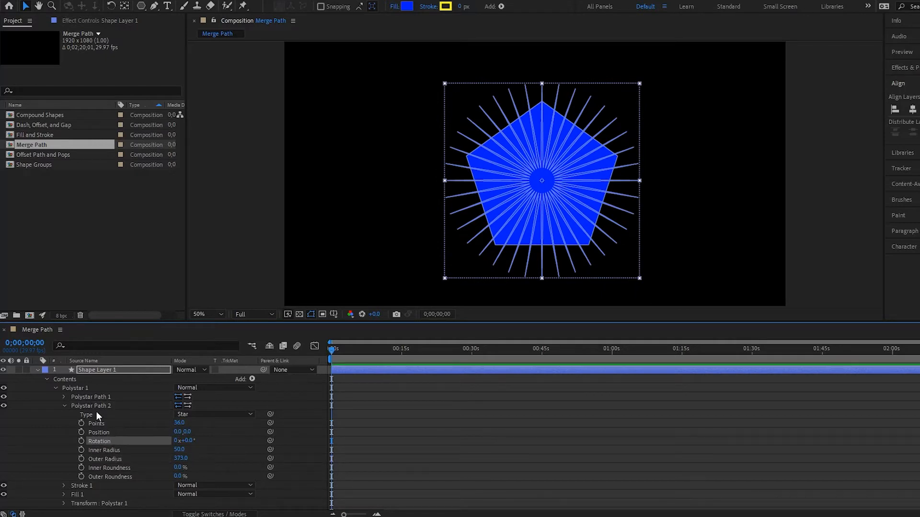
Step: Add an Ellipse path of size 292 to the pentagon group
left_click(252, 379)
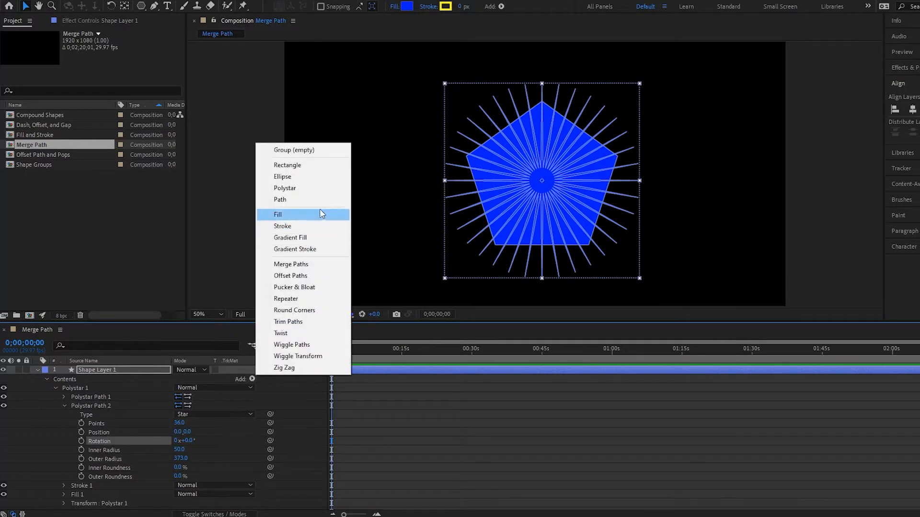
mouse_move(299, 176)
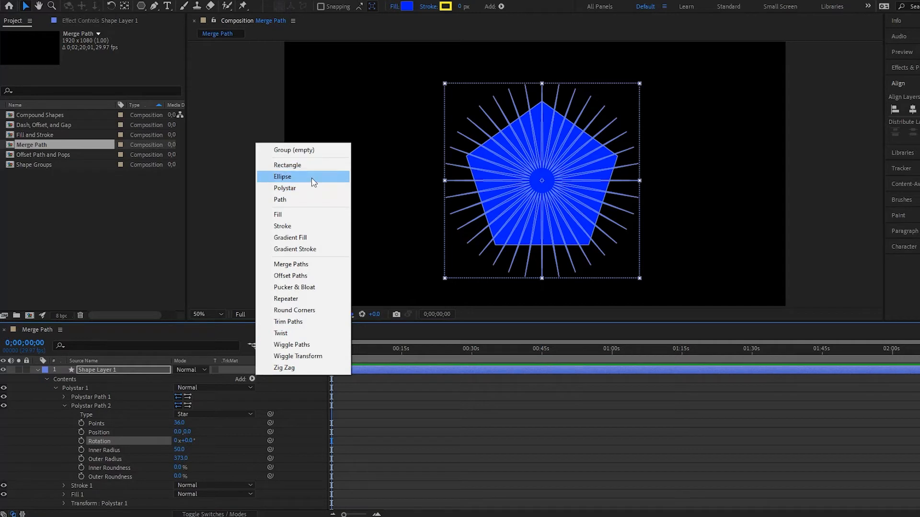
left_click(282, 176)
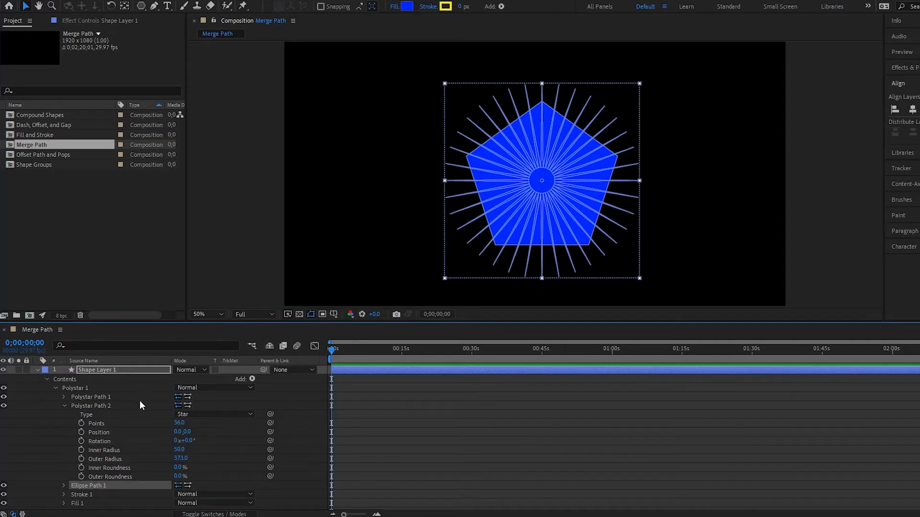
left_click(64, 486)
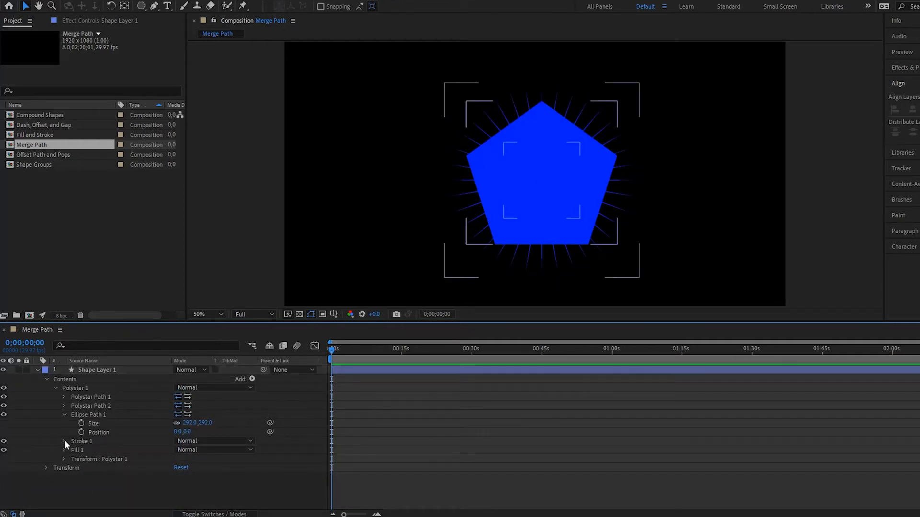
Step: Set Stroke 1 to yellow with a stroke width of 6
left_click(65, 441)
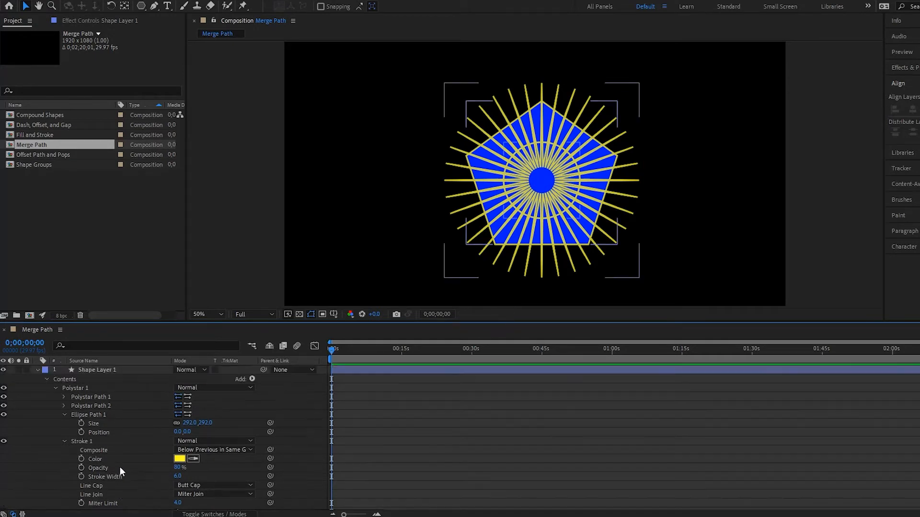
left_click(64, 441)
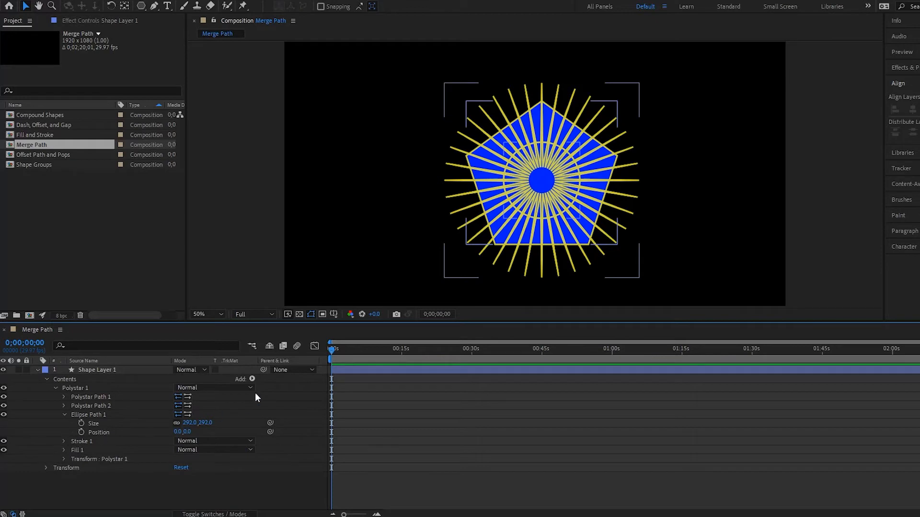
Step: Add Merge Paths 1 to the shape layer and reveal its mode
left_click(252, 380)
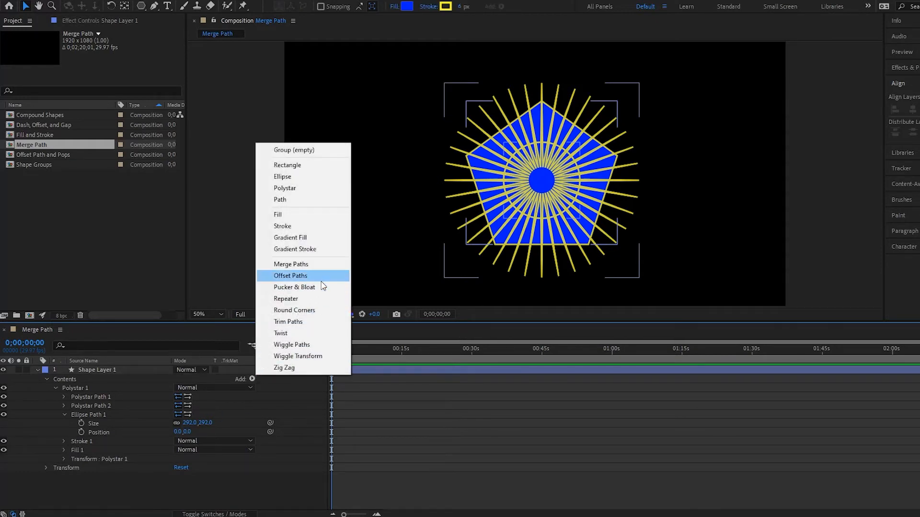
left_click(292, 265)
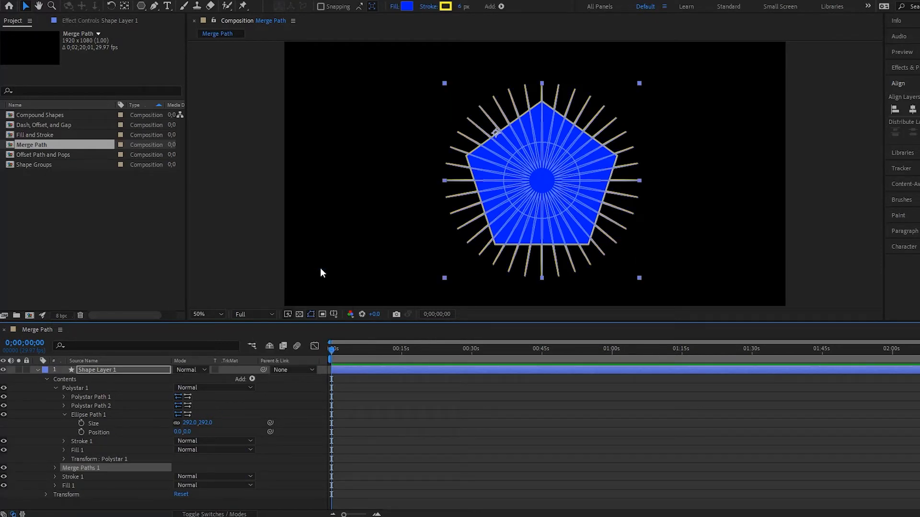
left_click(55, 469)
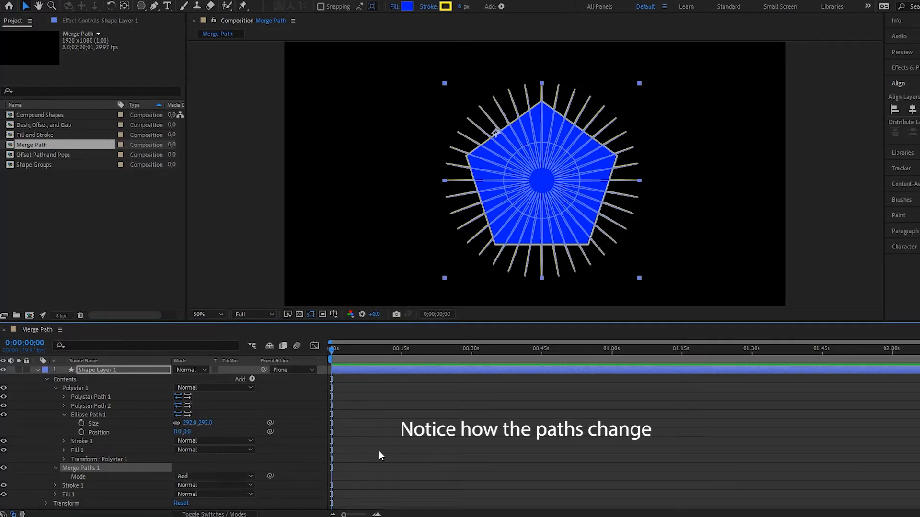
Step: Try the merge modes, settling on Exclude Intersections for Merge Paths 1
left_click(213, 477)
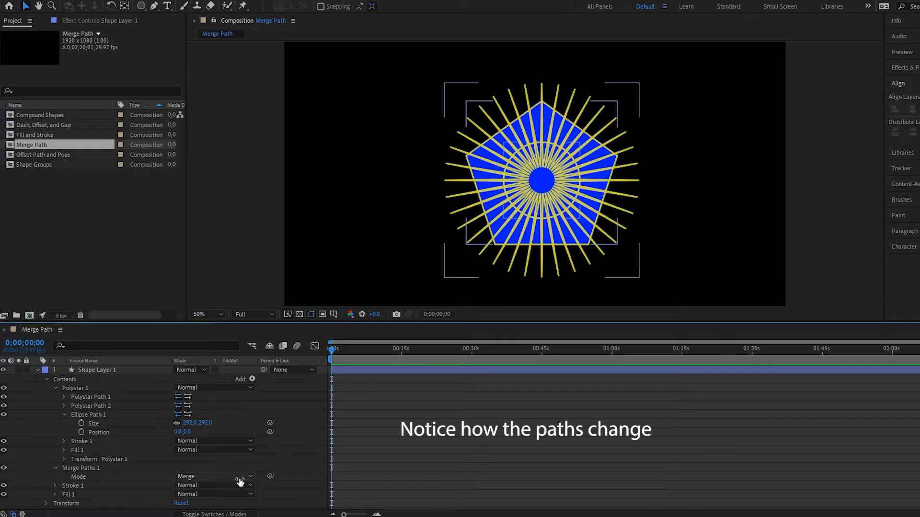
left_click(214, 476)
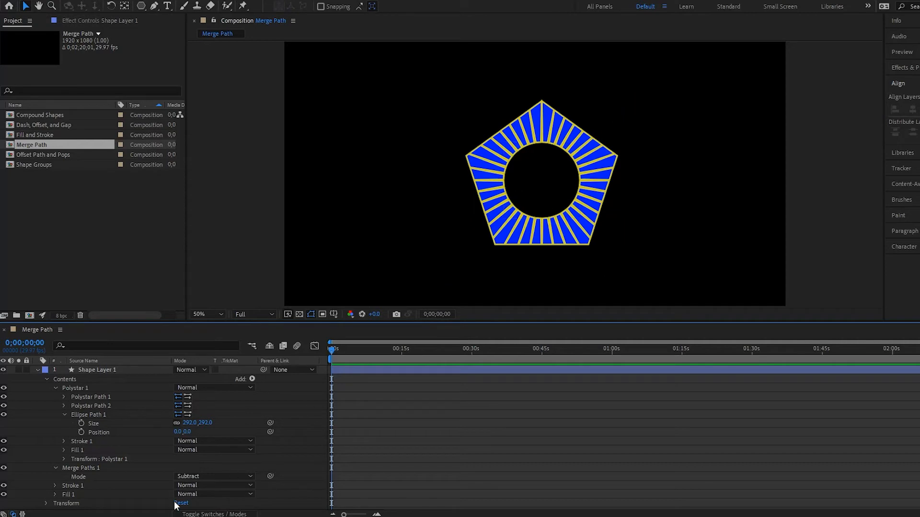
left_click(213, 477)
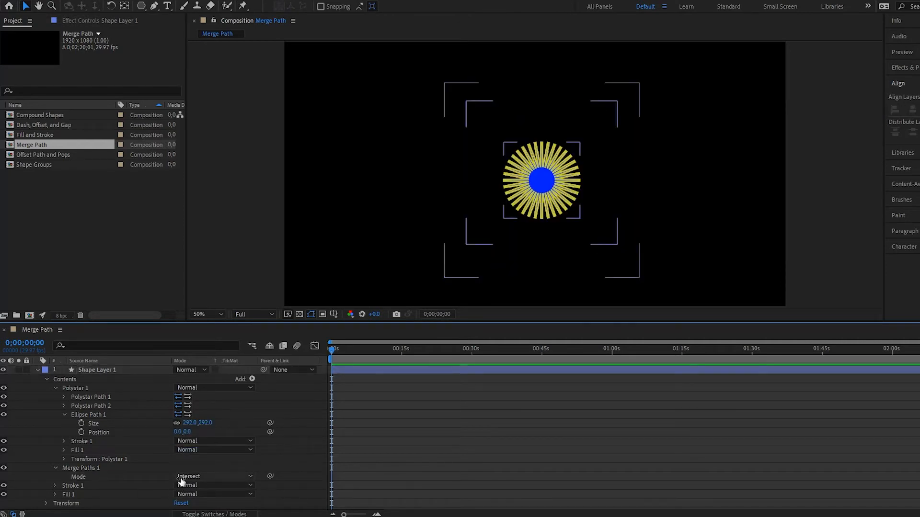
left_click(214, 476)
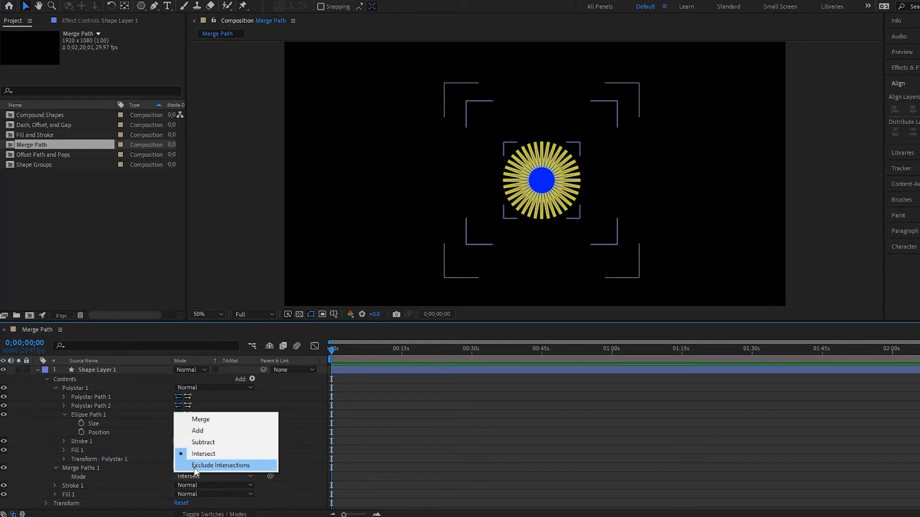
left_click(221, 465)
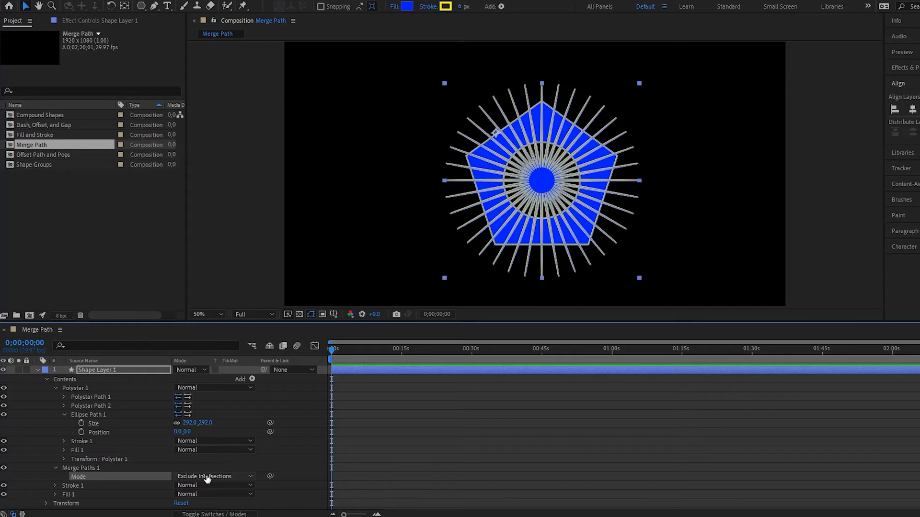
Step: Add Merge Paths 2 inside Polystar 1 above Ellipse Path 1, set to Subtract
left_click(252, 379)
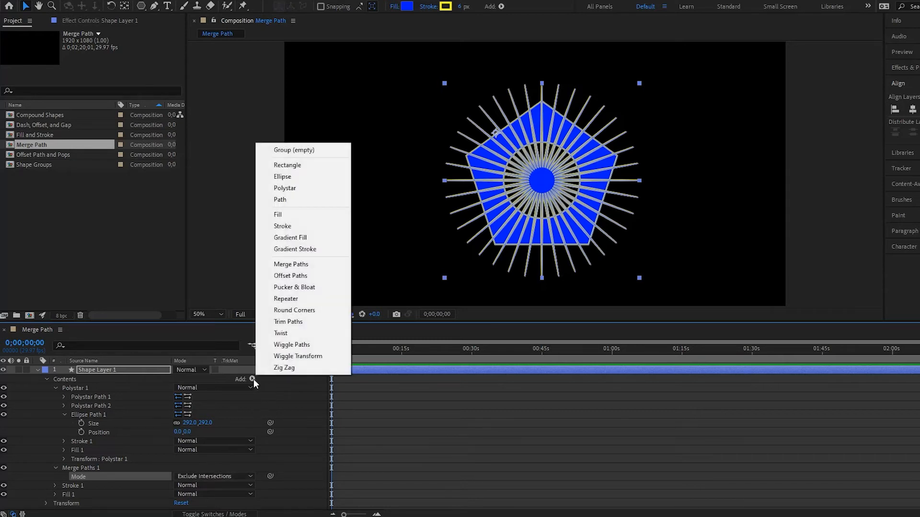
mouse_move(314, 288)
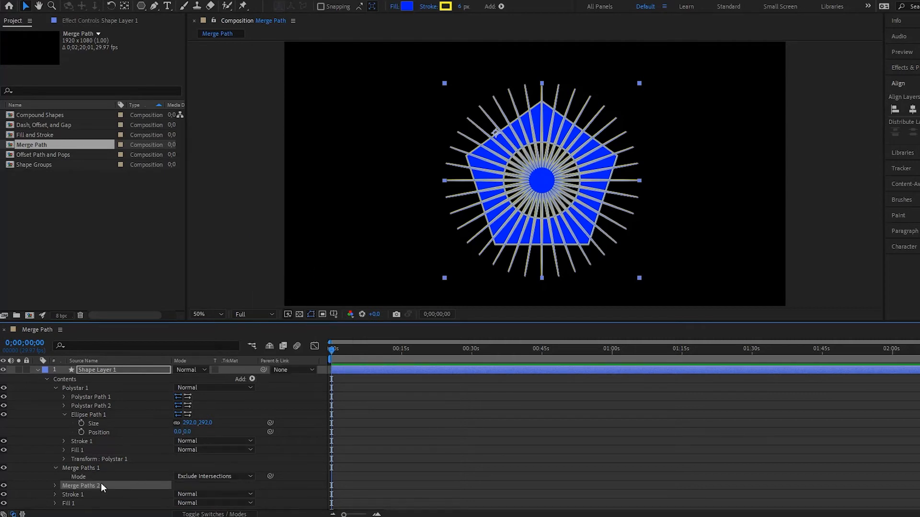
mouse_move(86, 488)
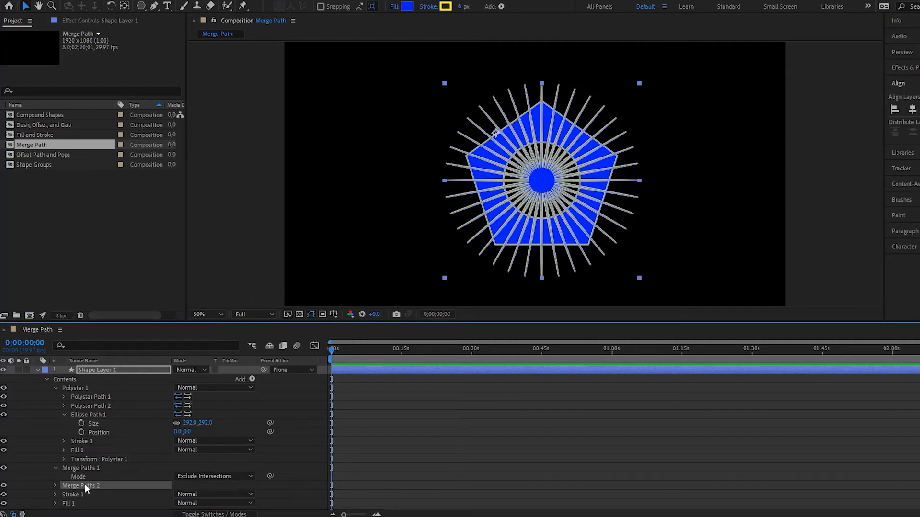
left_click(80, 486)
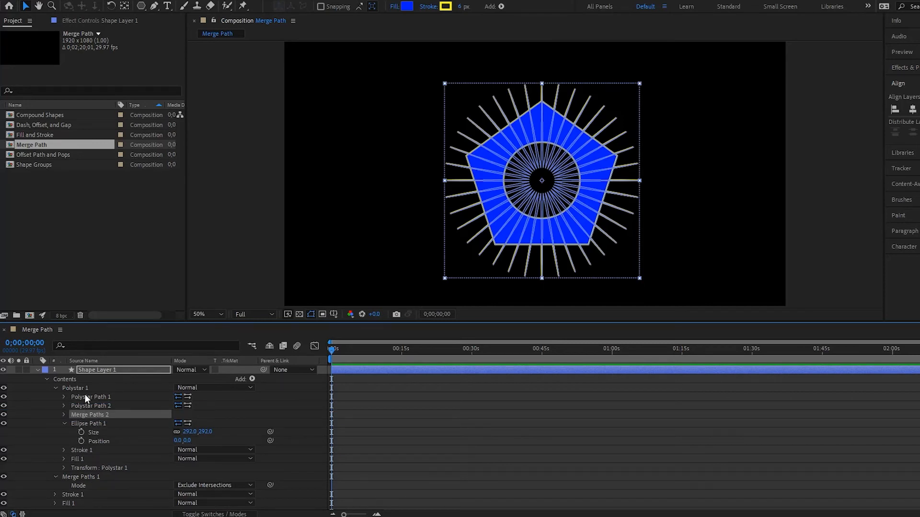
mouse_move(112, 411)
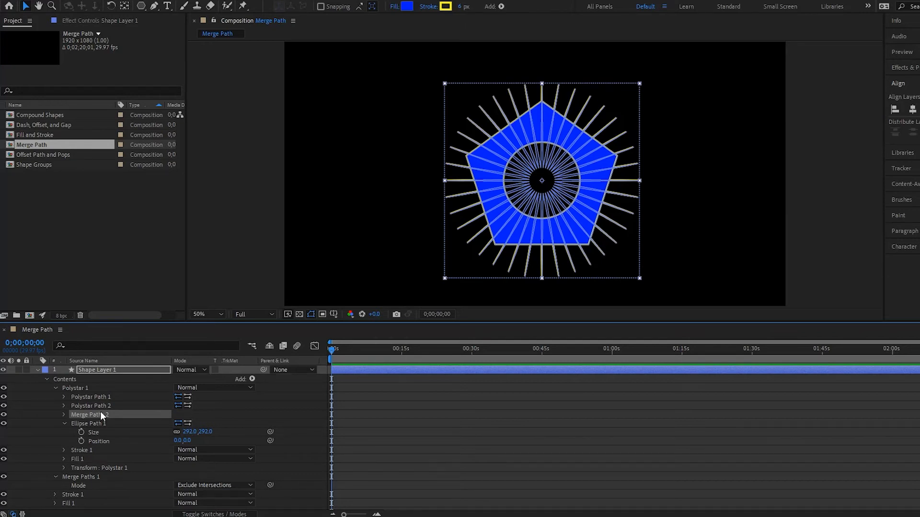
left_click(64, 415)
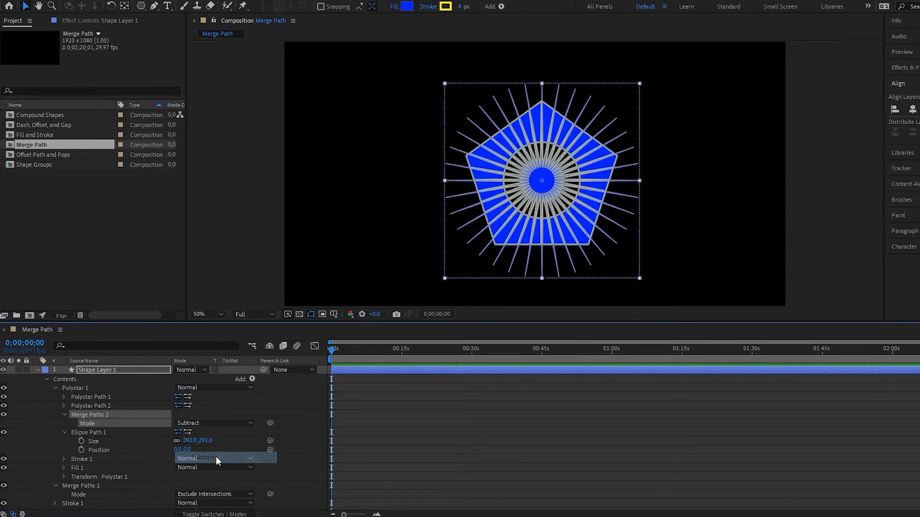
left_click(188, 458)
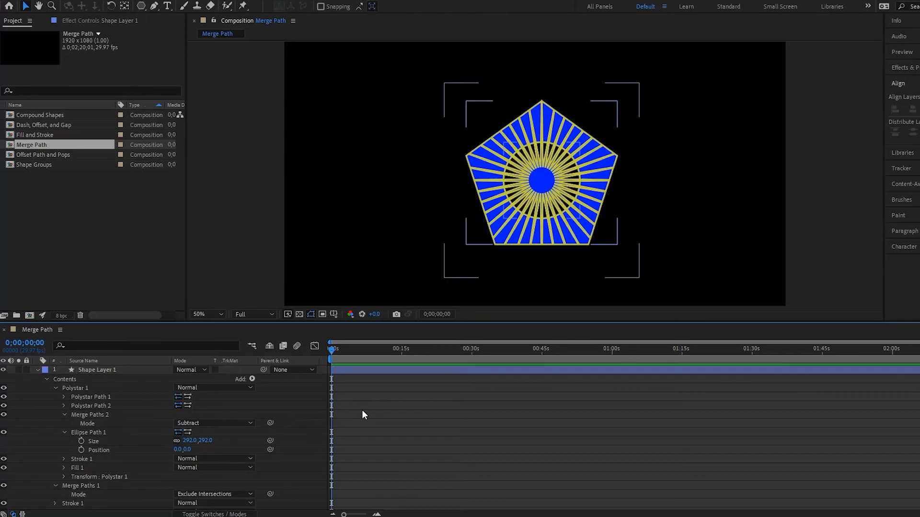
mouse_move(362, 422)
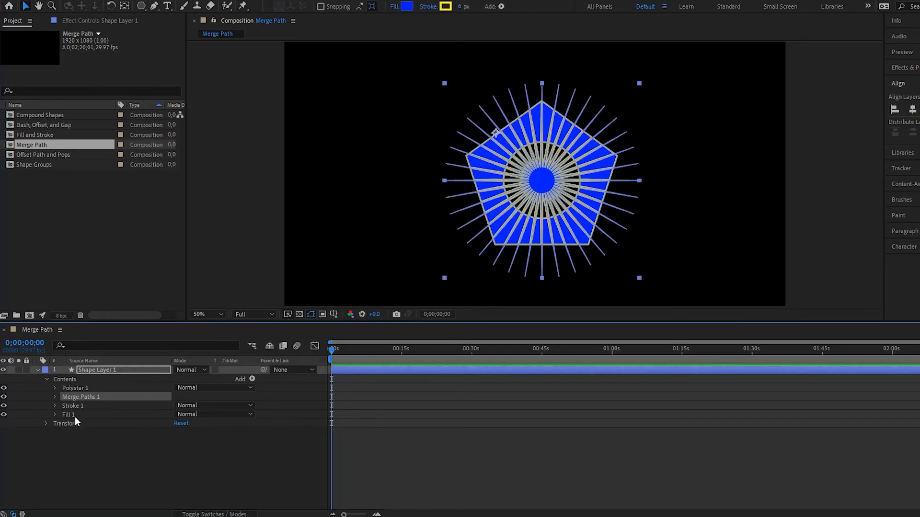
mouse_move(88, 451)
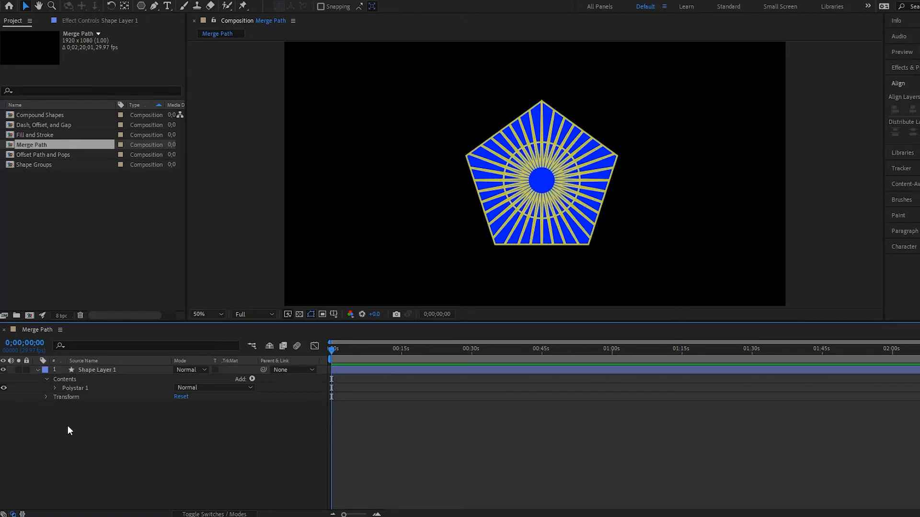
Step: Collapse Polystar 1 and change the top-level Merge Paths 1 mode from Add to Intersect
left_click(54, 388)
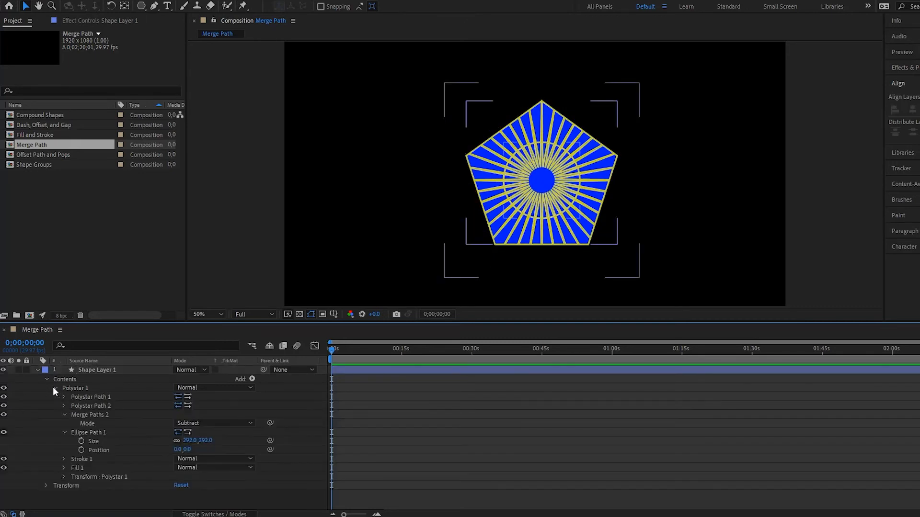
left_click(54, 388)
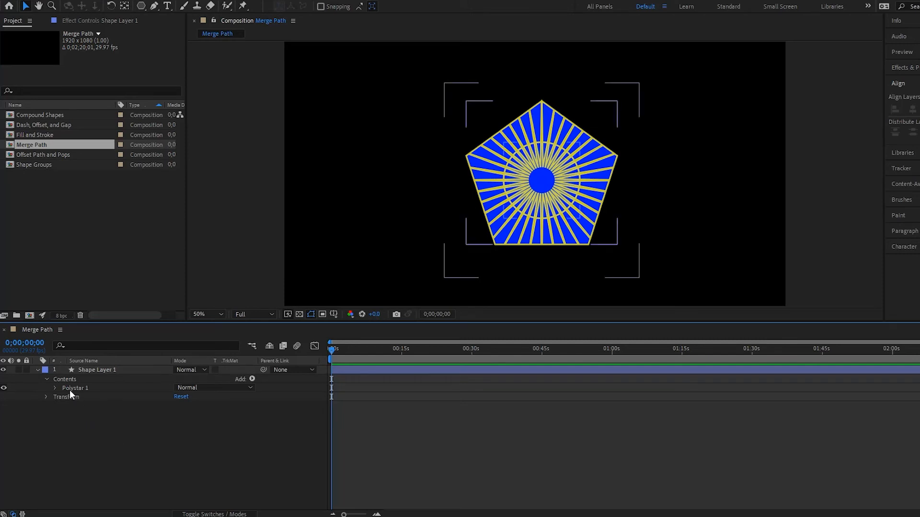
left_click(98, 370)
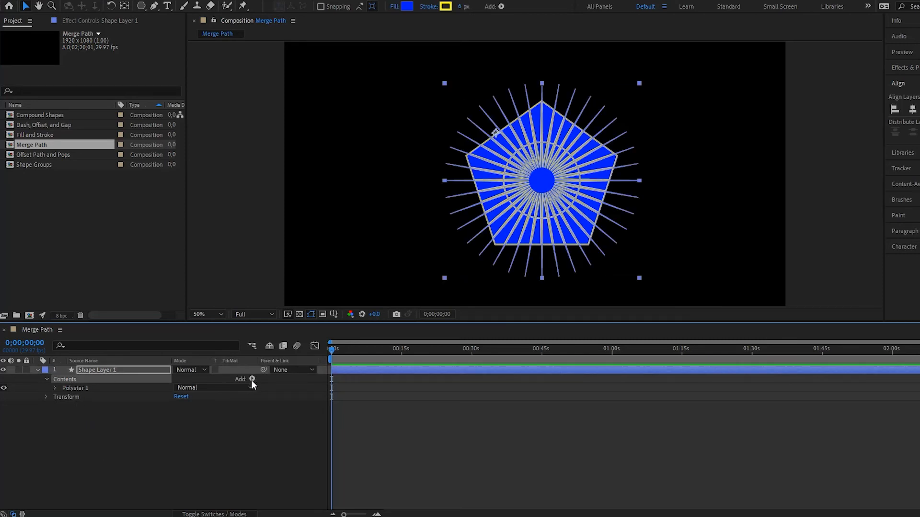
left_click(252, 379)
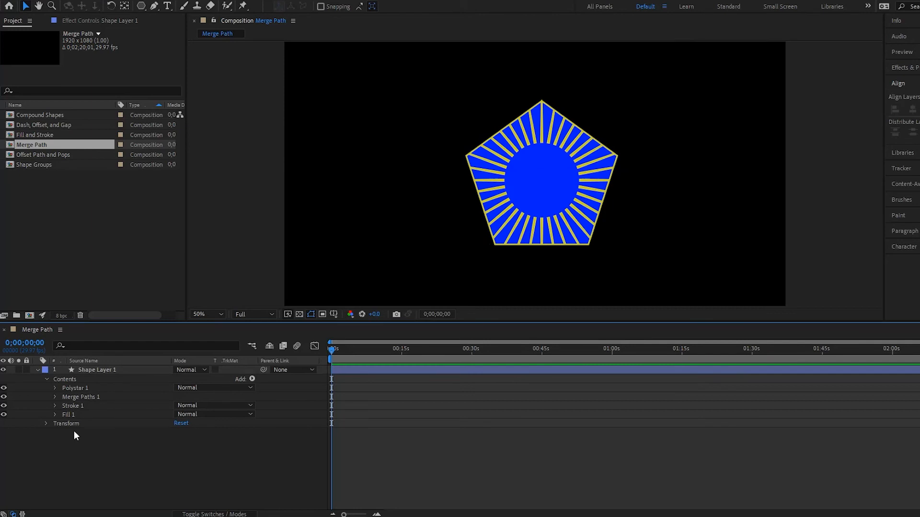
left_click(56, 397)
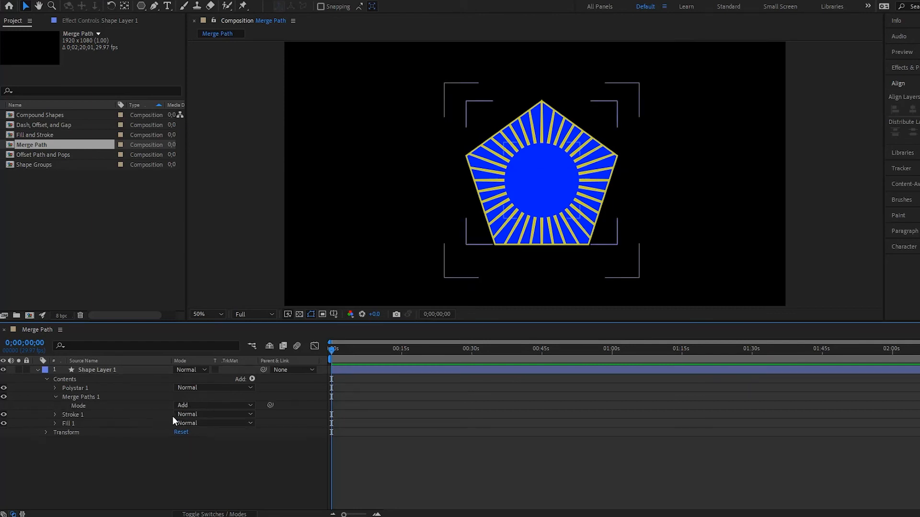
left_click(214, 405)
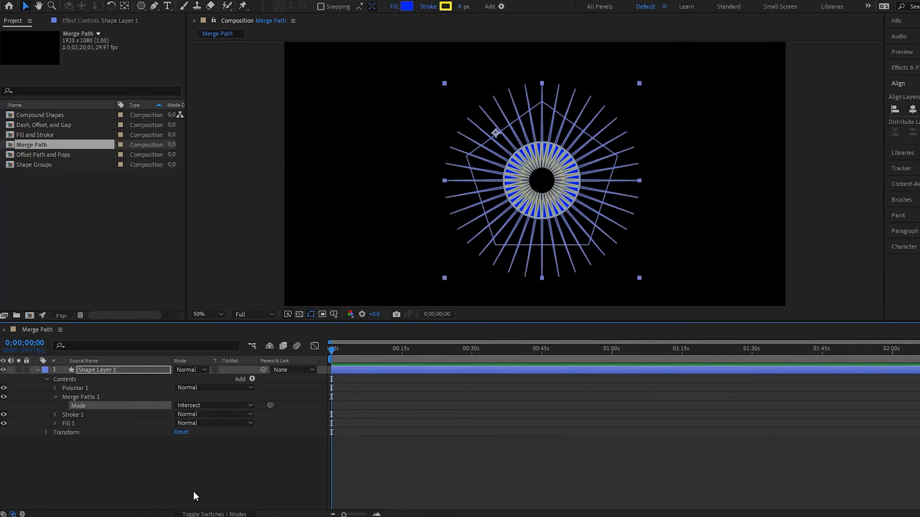